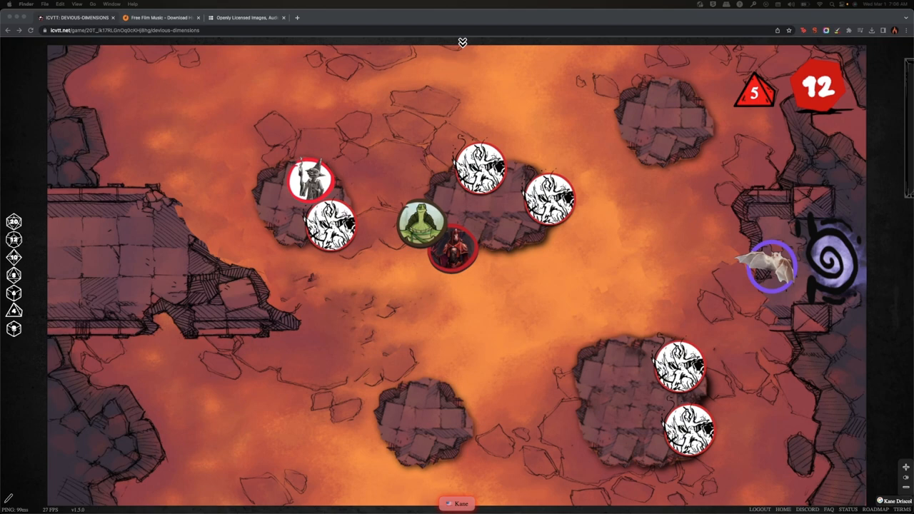
Switch from the ICVTT lava battle map to the Filmmusic.io free music site
left_click(157, 17)
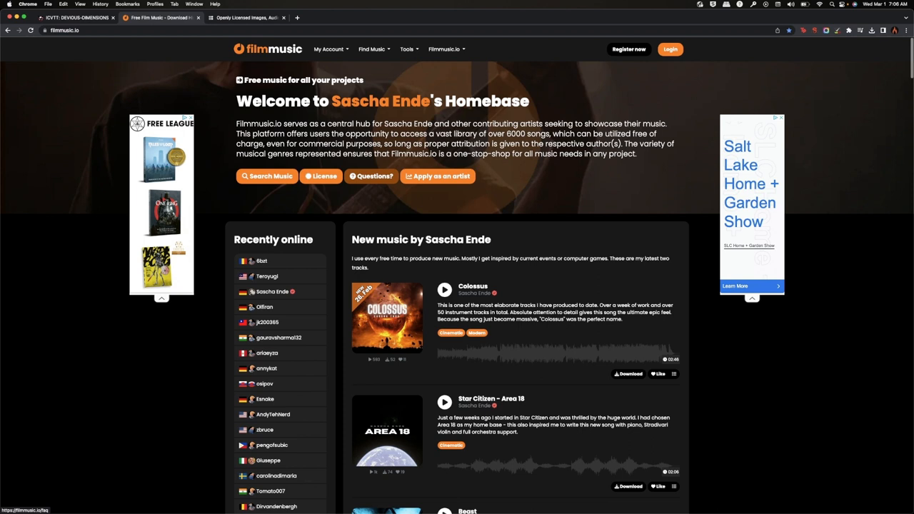
Bring up the Filmmusic.io music search page and enter 'lava' as a search term
left_click(266, 177)
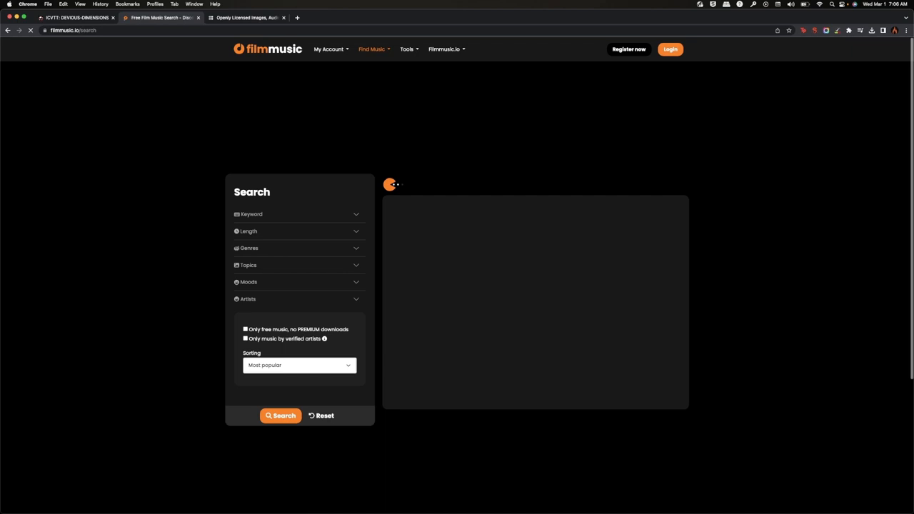
type("lava")
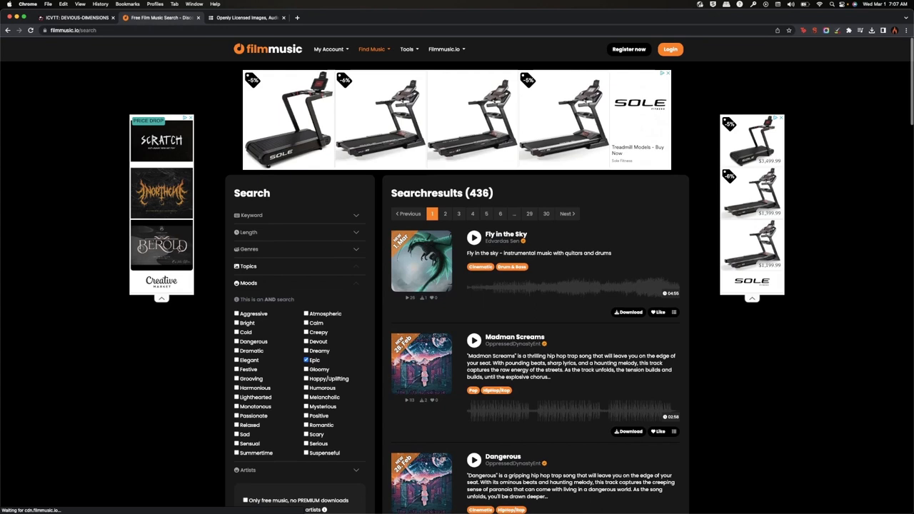
Preview Fly in the Sky and other epic results, then start downloading Chase by Alexander Nakarada
left_click(474, 237)
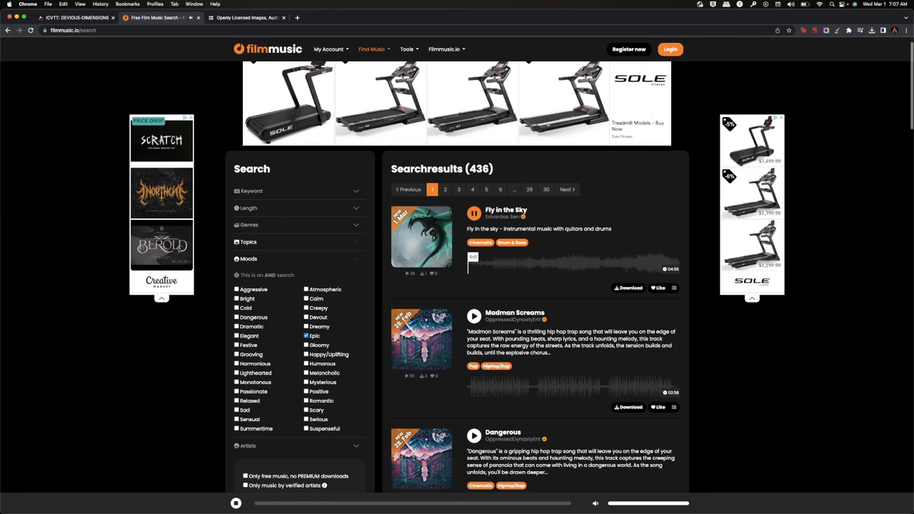
scroll("down", 3)
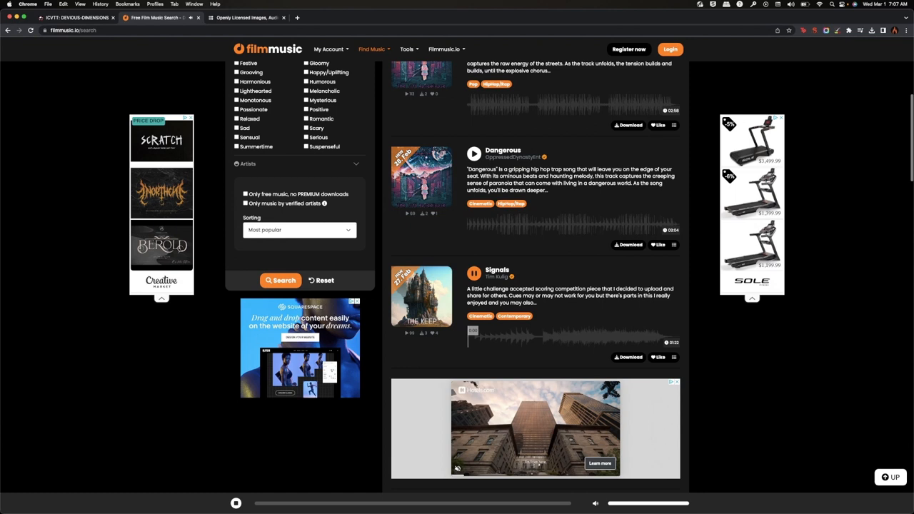
left_click(473, 273)
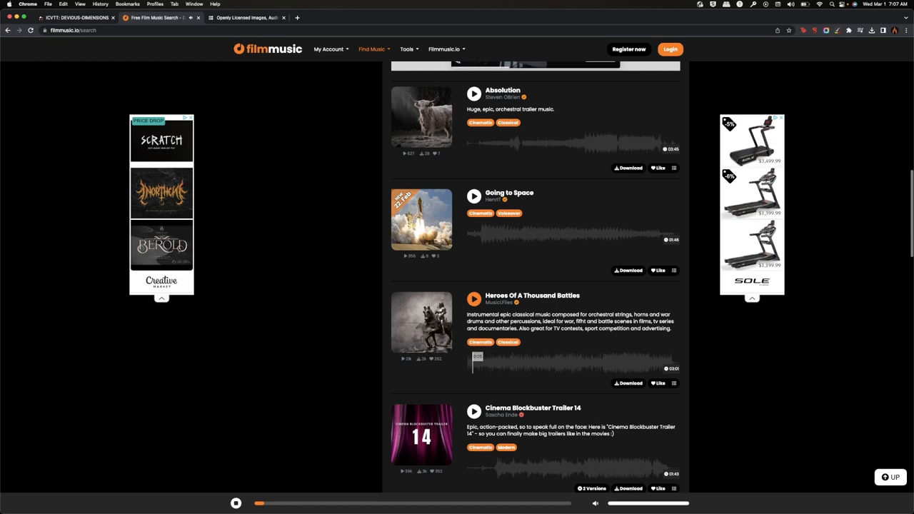
scroll("down", 3)
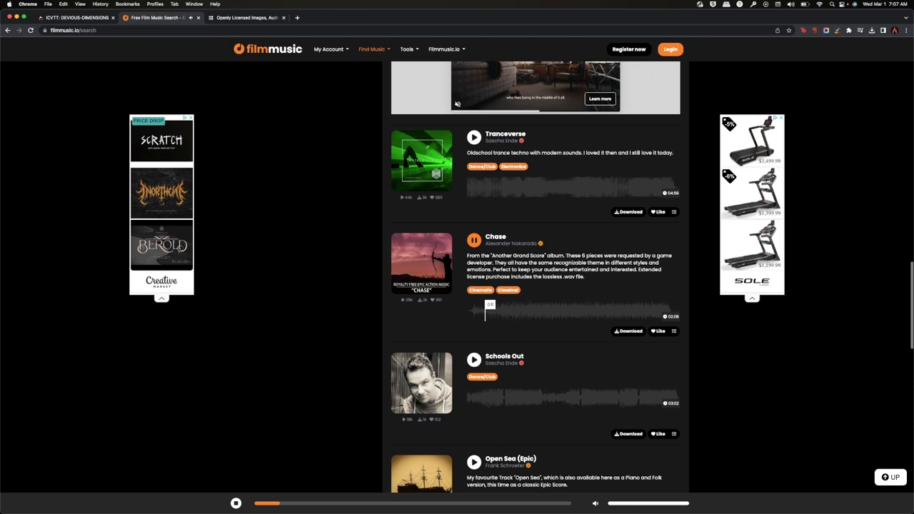
left_click(474, 240)
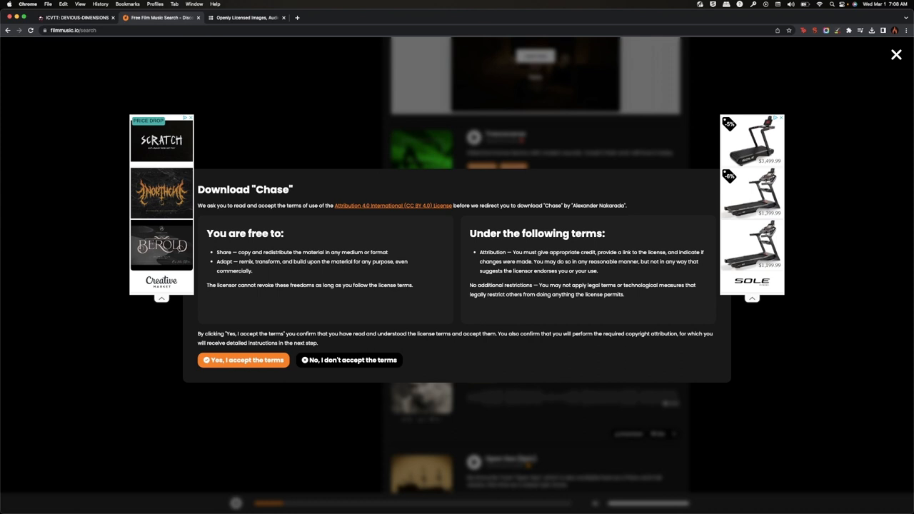
Accept the Chase license terms, download it as MP3, and switch to Openverse
left_click(243, 360)
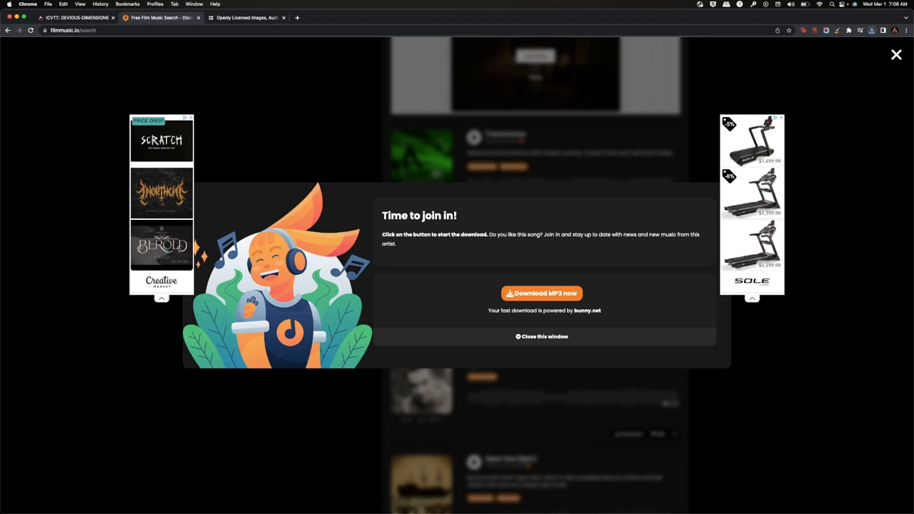
left_click(897, 54)
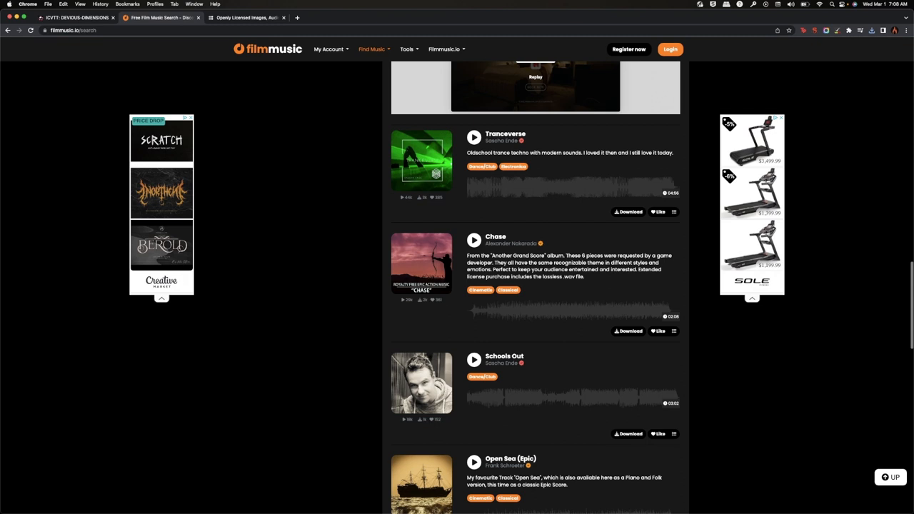
left_click(246, 17)
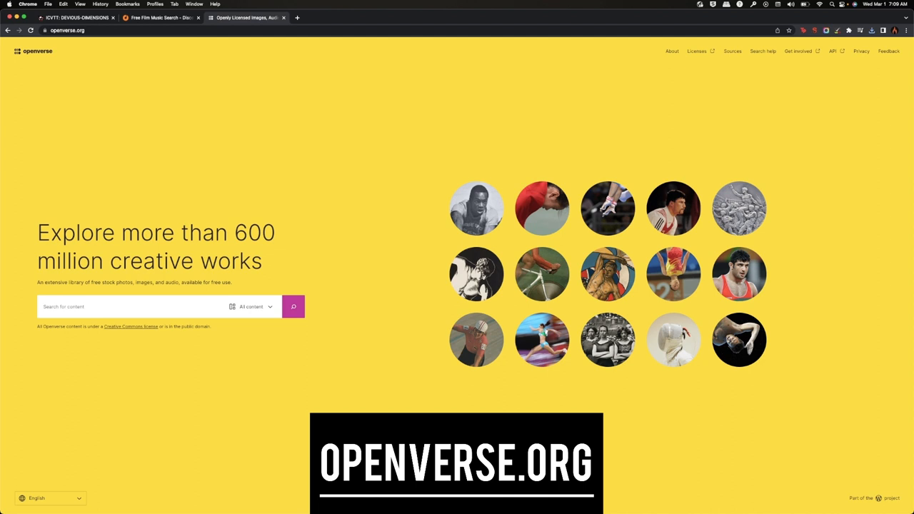
Limit the Openverse search to audio only and search for 'lava'
left_click(251, 307)
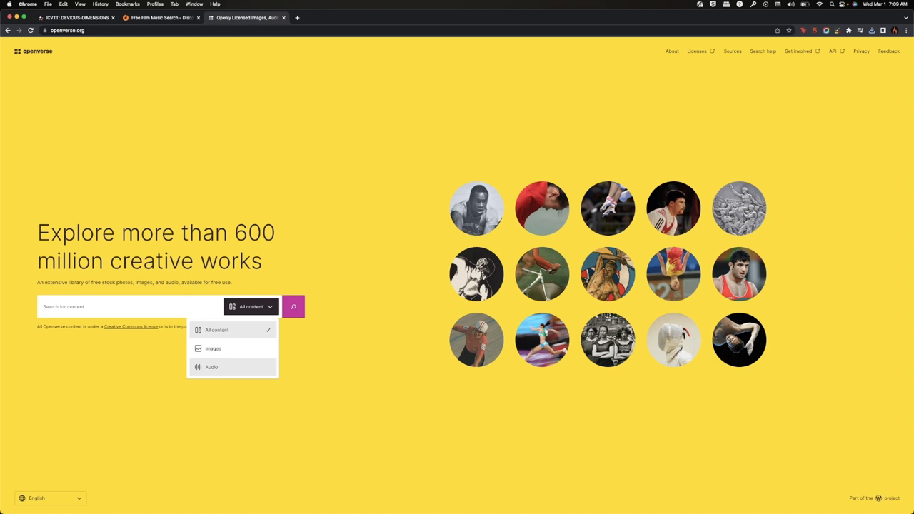
left_click(211, 367)
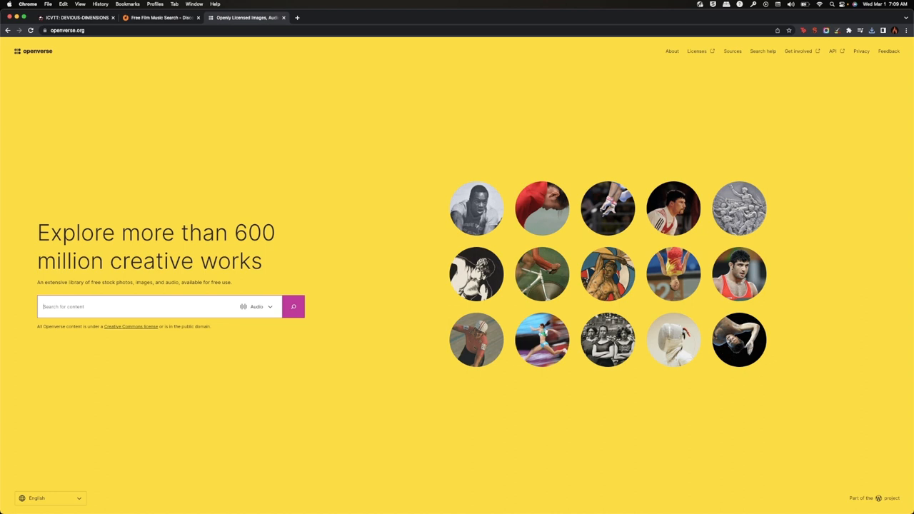
type("lava")
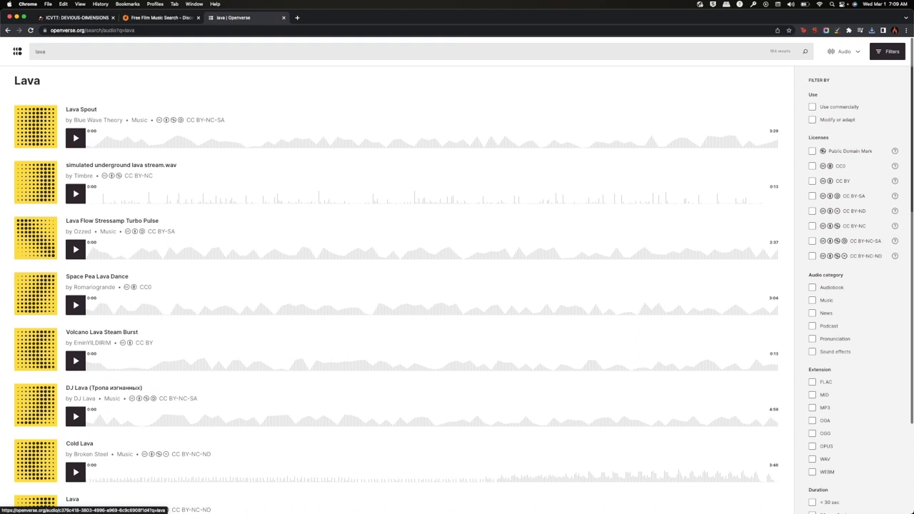
Preview the Lava Spout and underground lava stream sounds, then begin an 'explosion' search
left_click(75, 138)
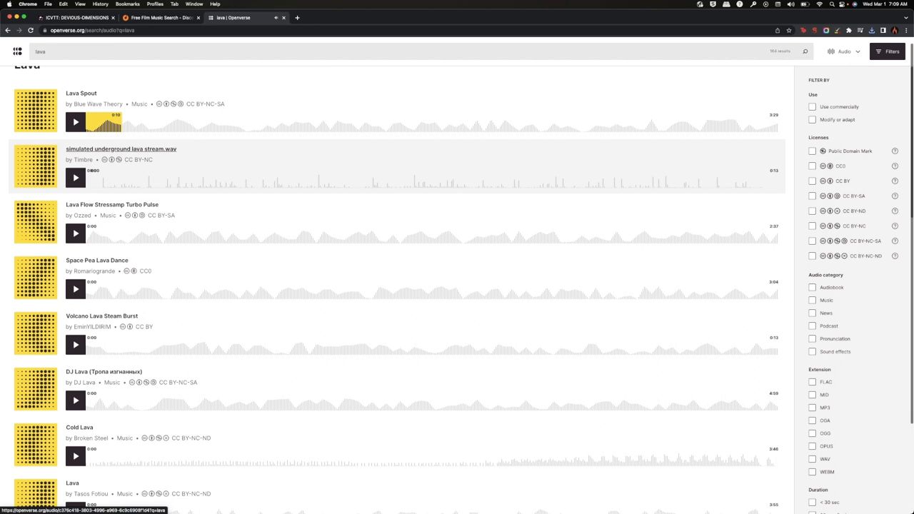
left_click(76, 281)
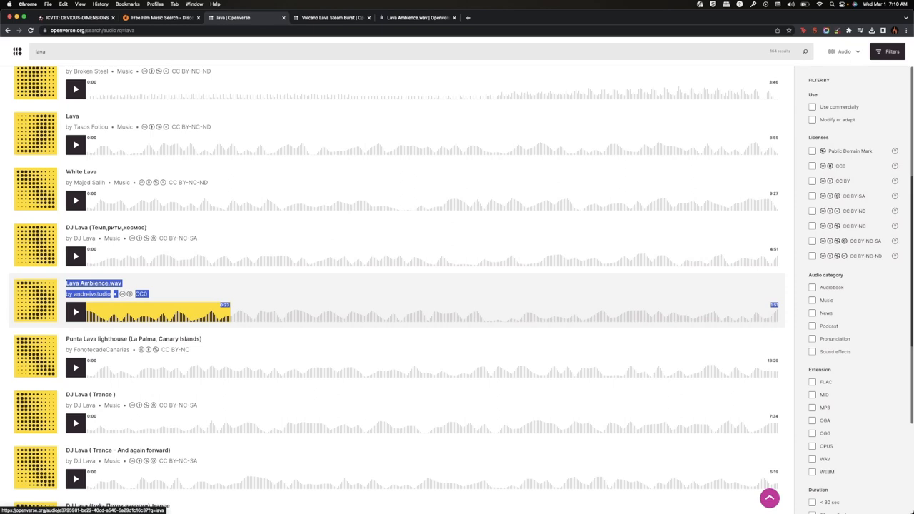
type("explosion")
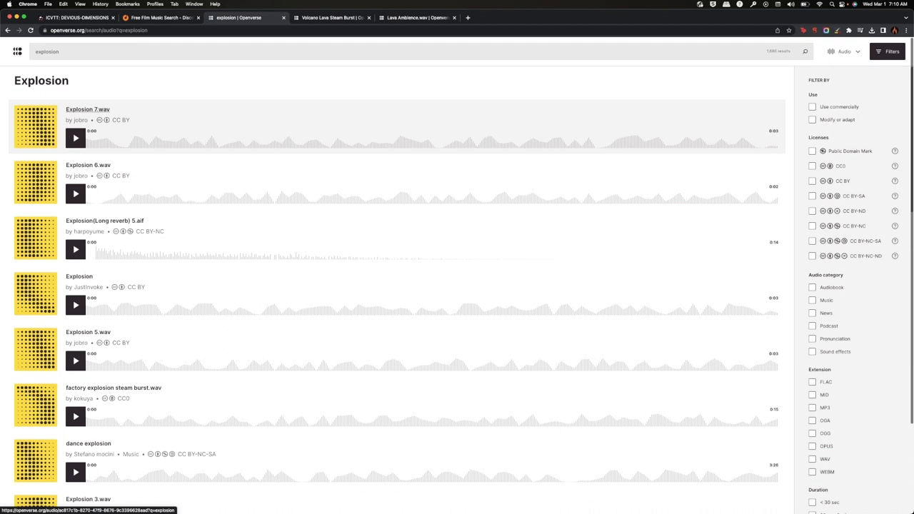
Listen to the Explosion 7.wav clip and another short explosion result
left_click(76, 193)
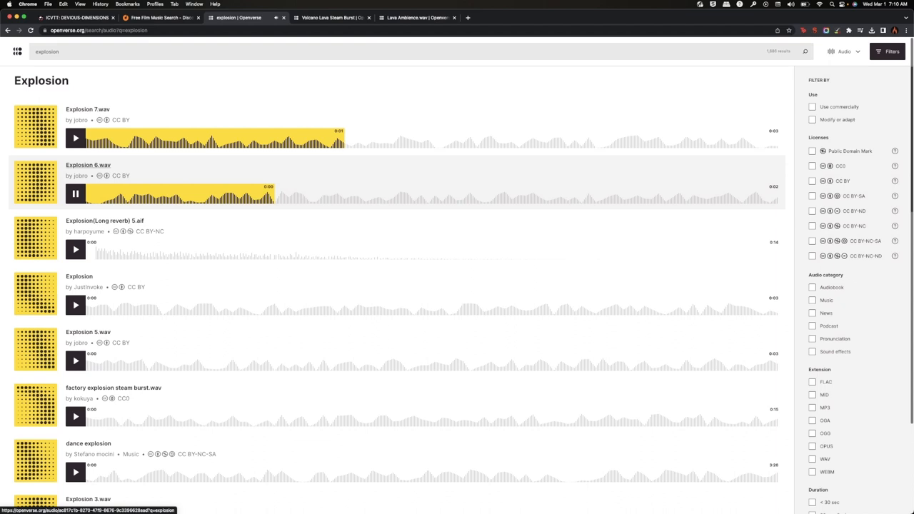
left_click(75, 250)
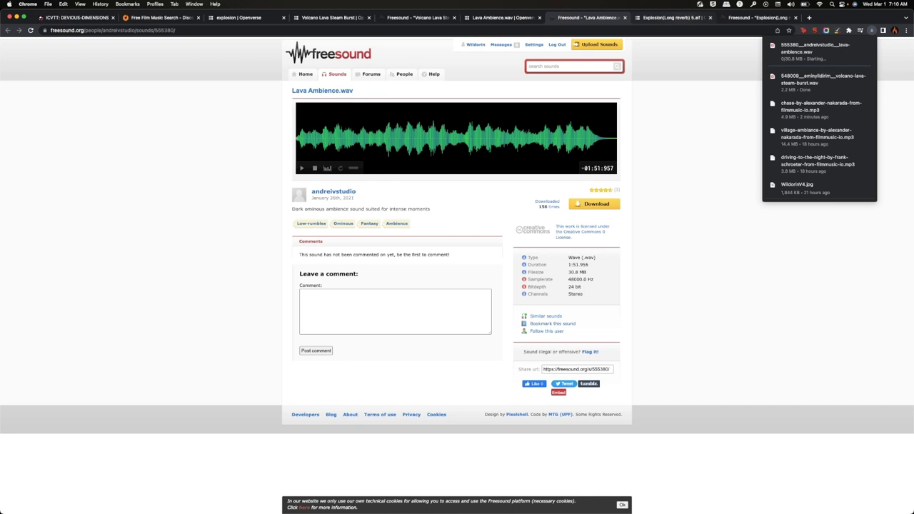
Leave the Freesound Lava Ambience.wav download page for the next browser tab
left_click(743, 17)
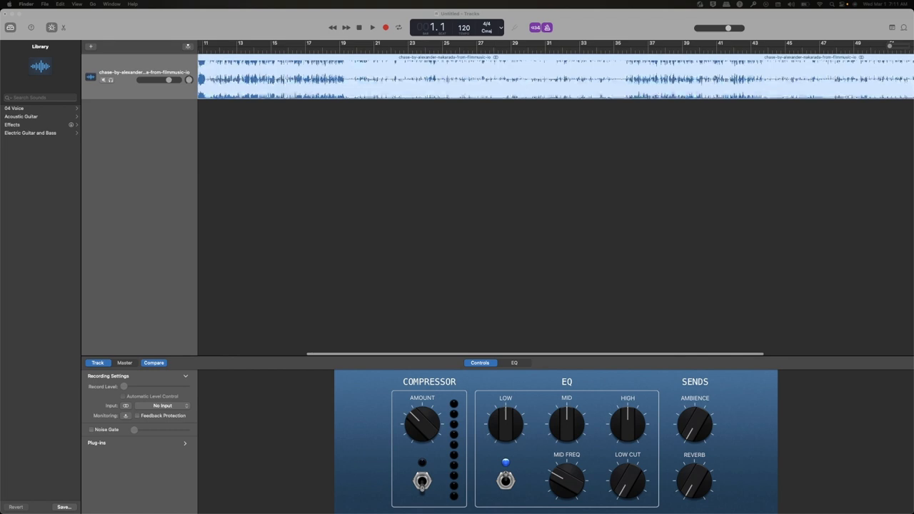
Scroll the GarageBand track area right while positioning the explosion region mid-song
scroll("right", 3)
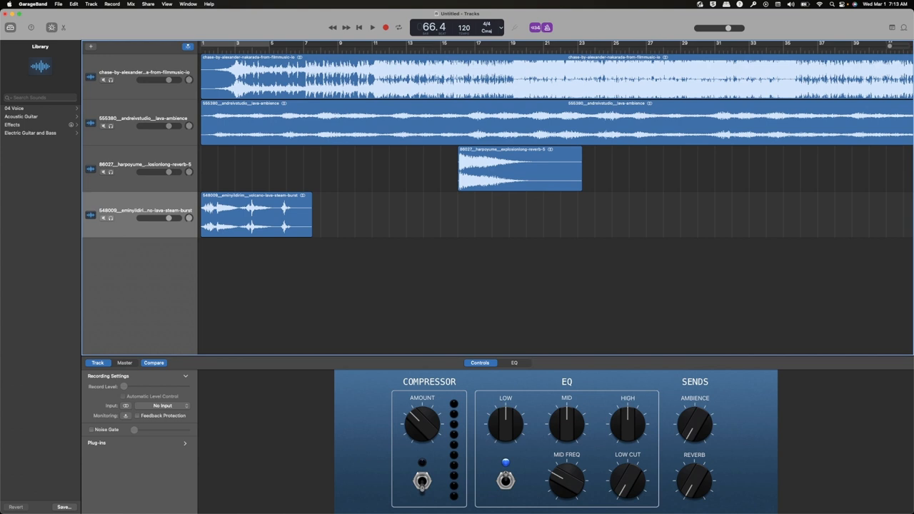
Play the layered mix, lower the lava ambience to about -3.6 dB, and replay to check levels
left_click(372, 27)
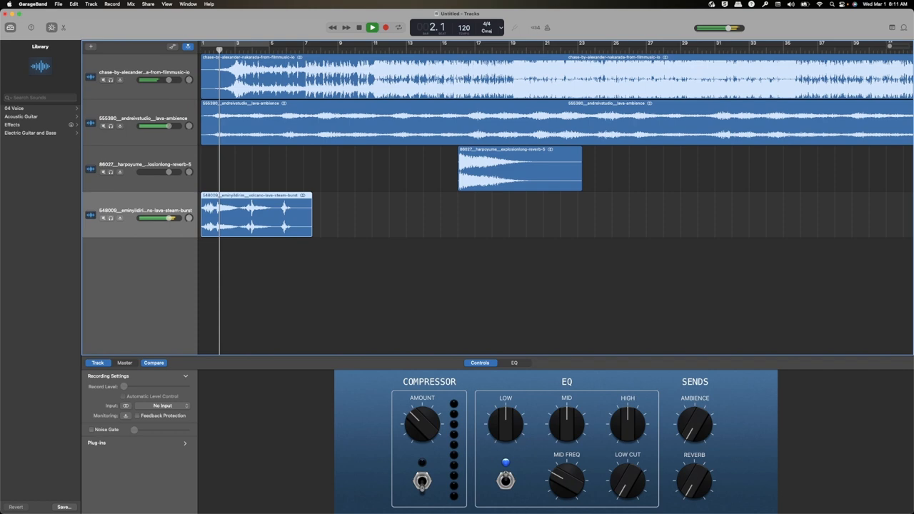
left_click(372, 27)
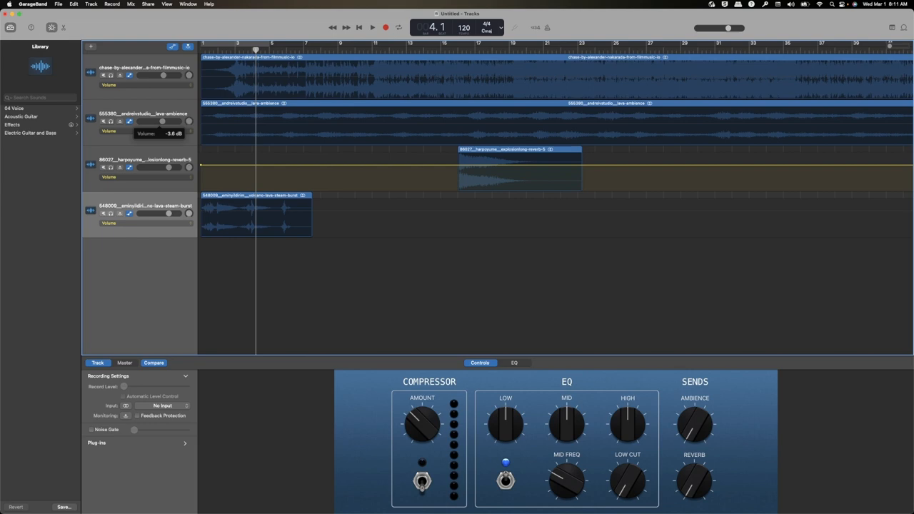
left_click_drag(158, 167, 189, 167)
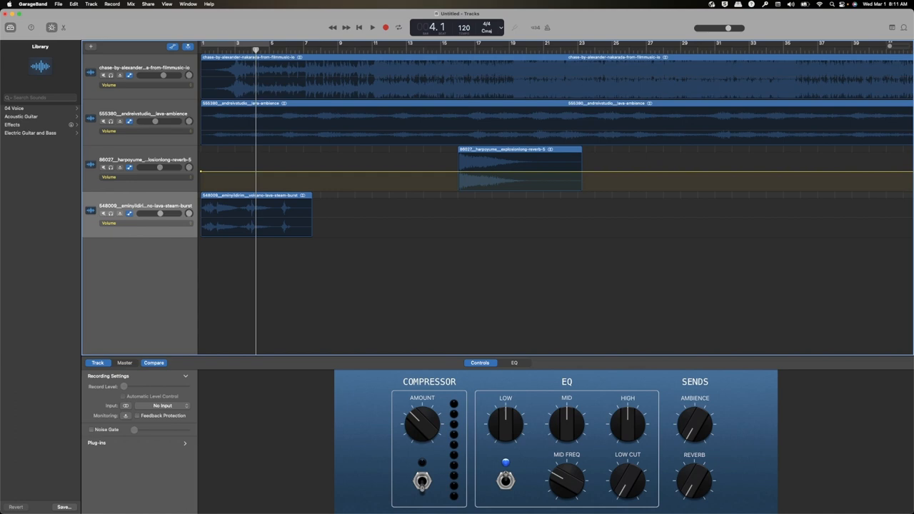
left_click(372, 27)
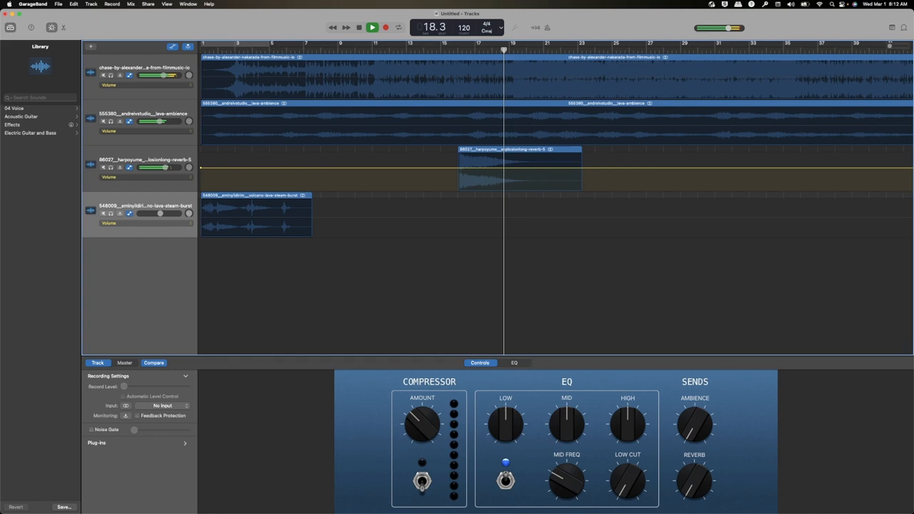
Stop GarageBand playback and open a new blank Chrome tab beside Filmmusic.io
left_click(358, 27)
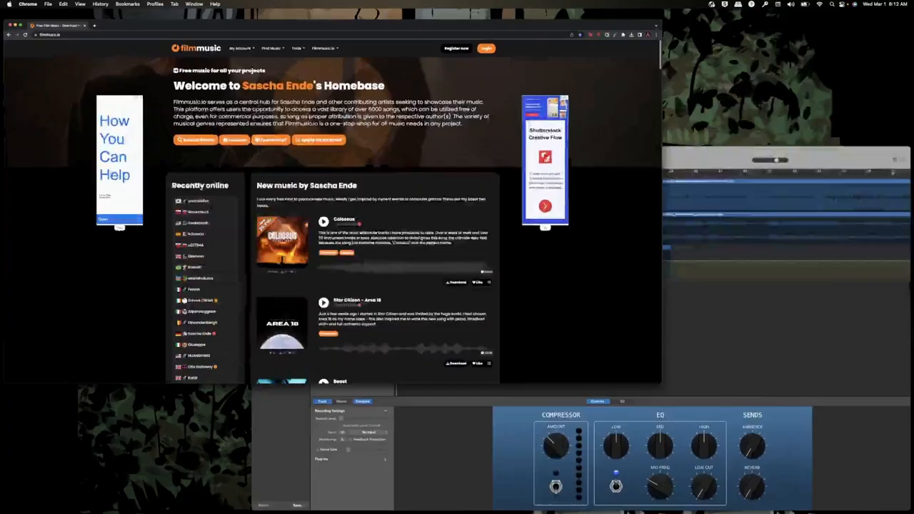
left_click(167, 17)
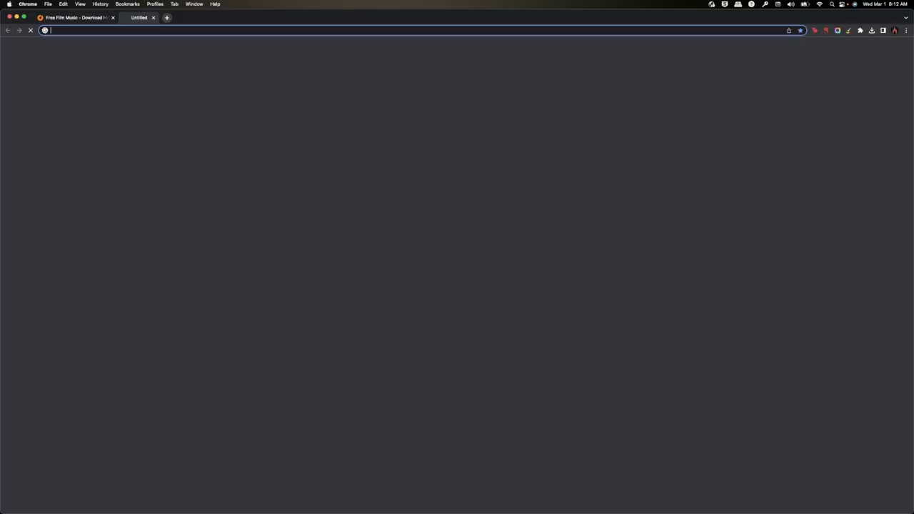